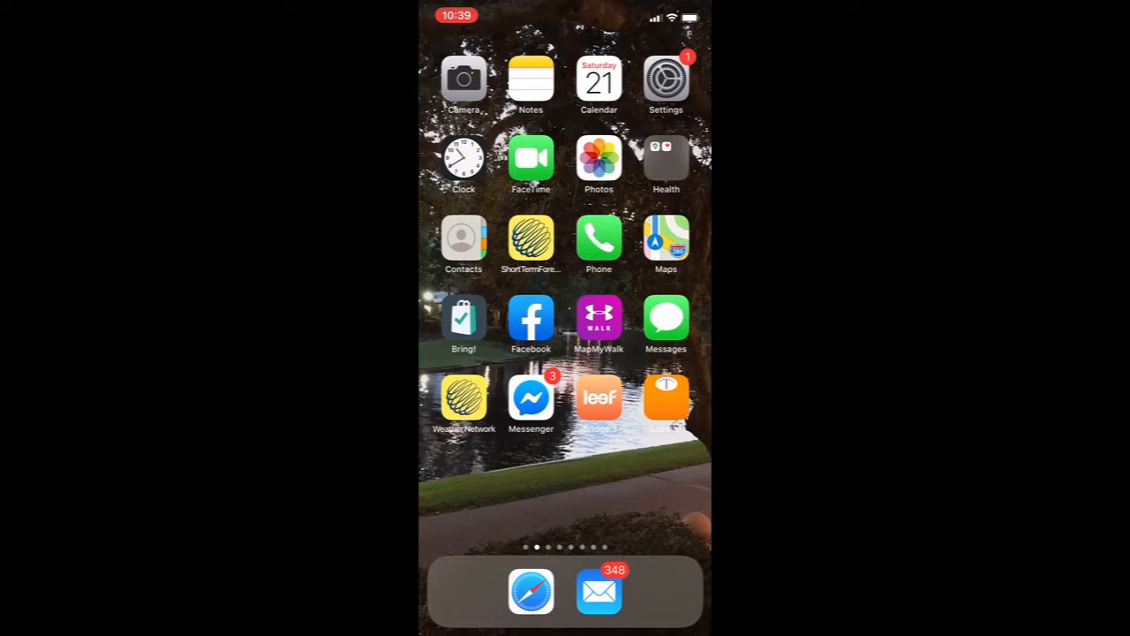
# Search the App Store for 'Zoom'.
pyautogui.hscroll(-3)
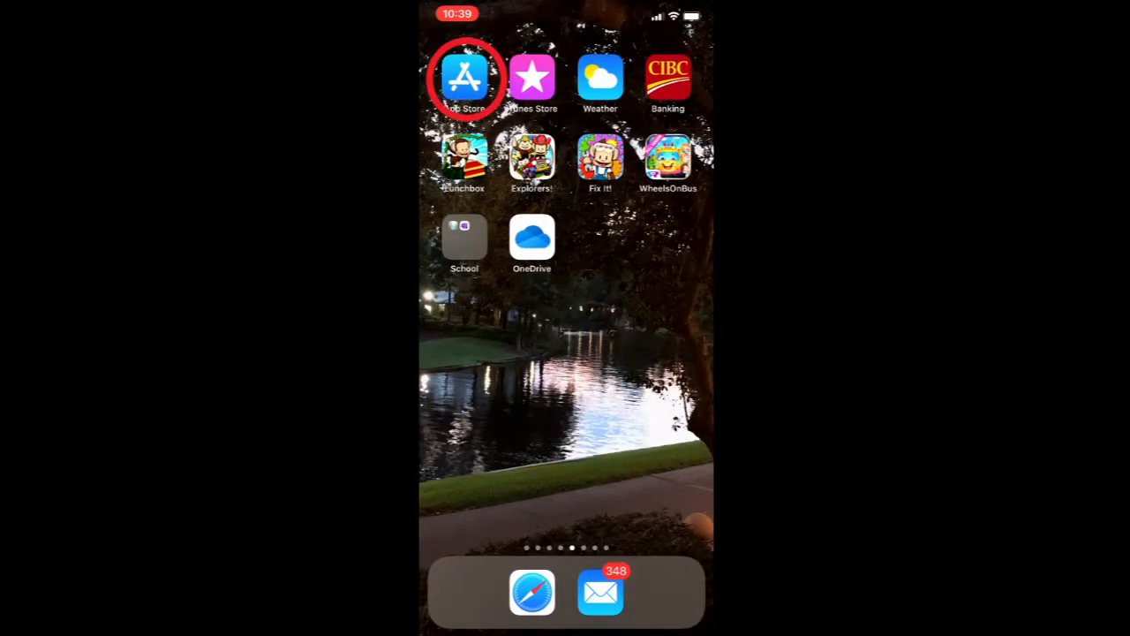
pyautogui.click(465, 78)
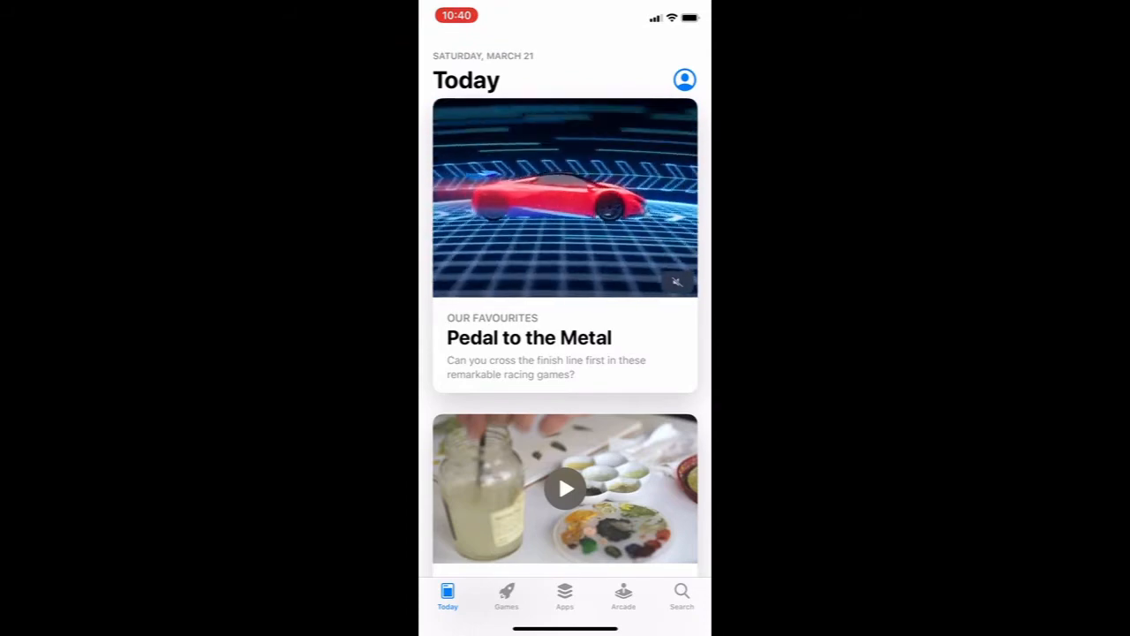
pyautogui.click(681, 596)
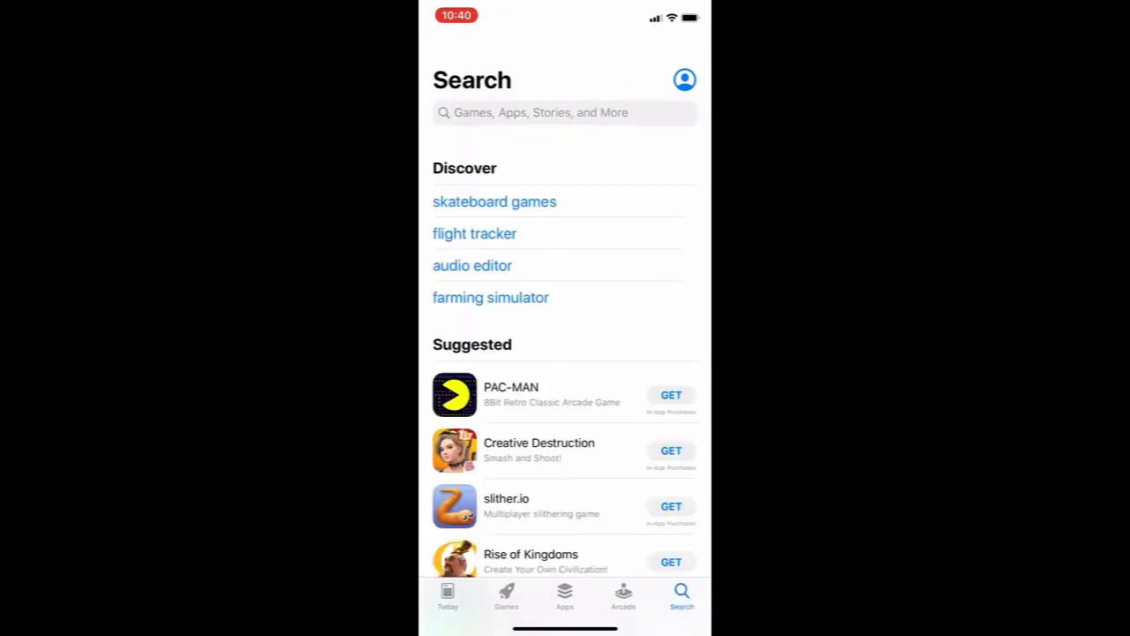
pyautogui.click(447, 596)
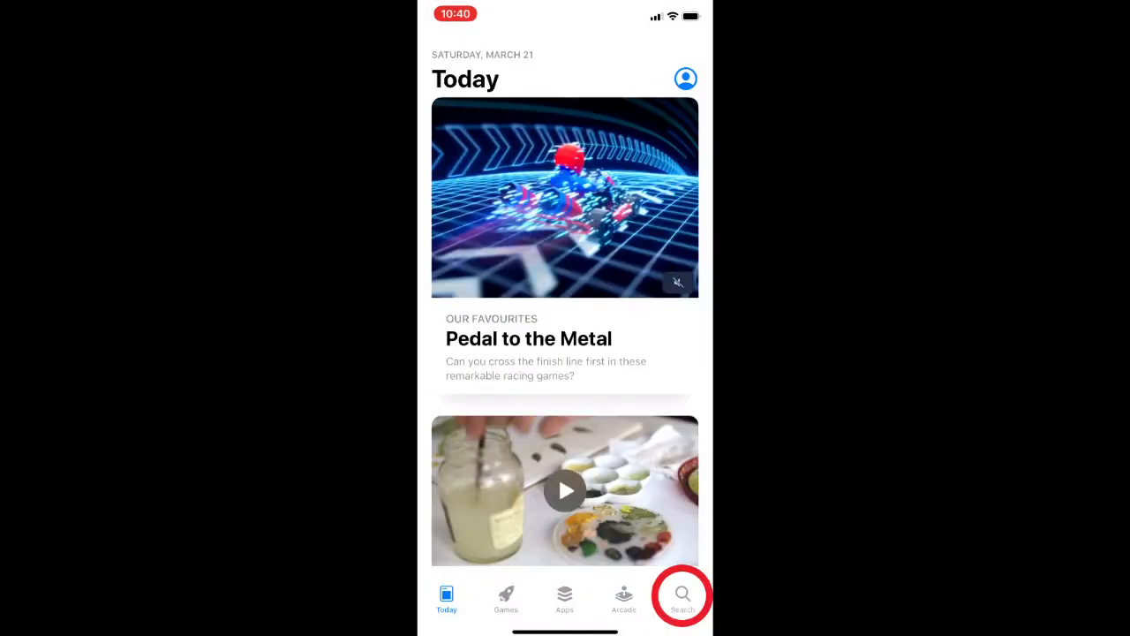
pyautogui.click(681, 601)
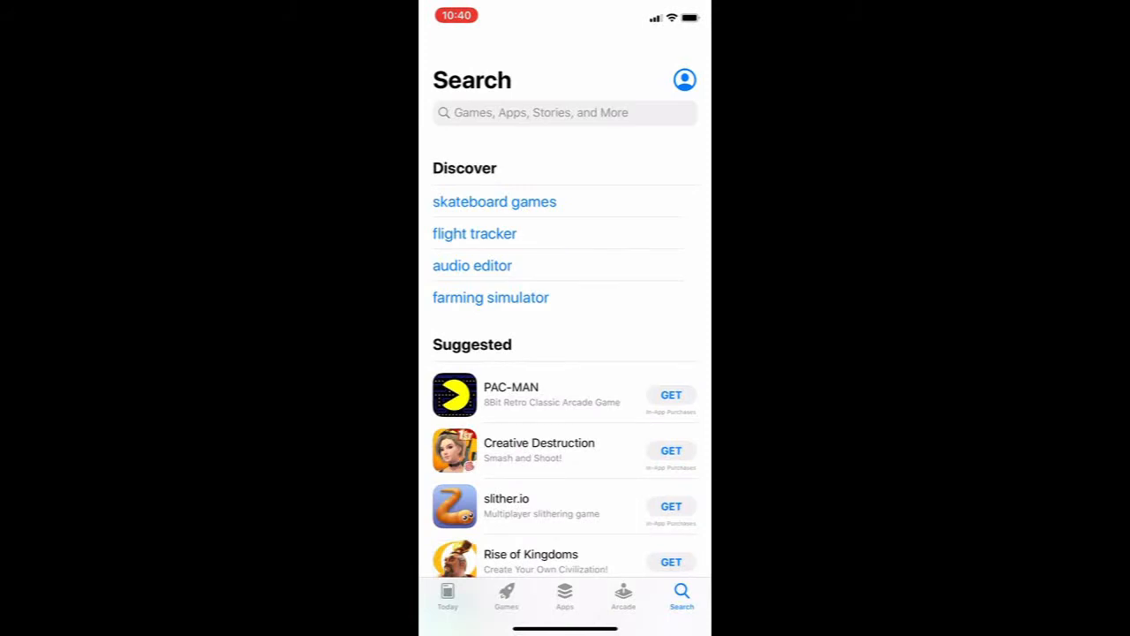
pyautogui.write('Zoom')
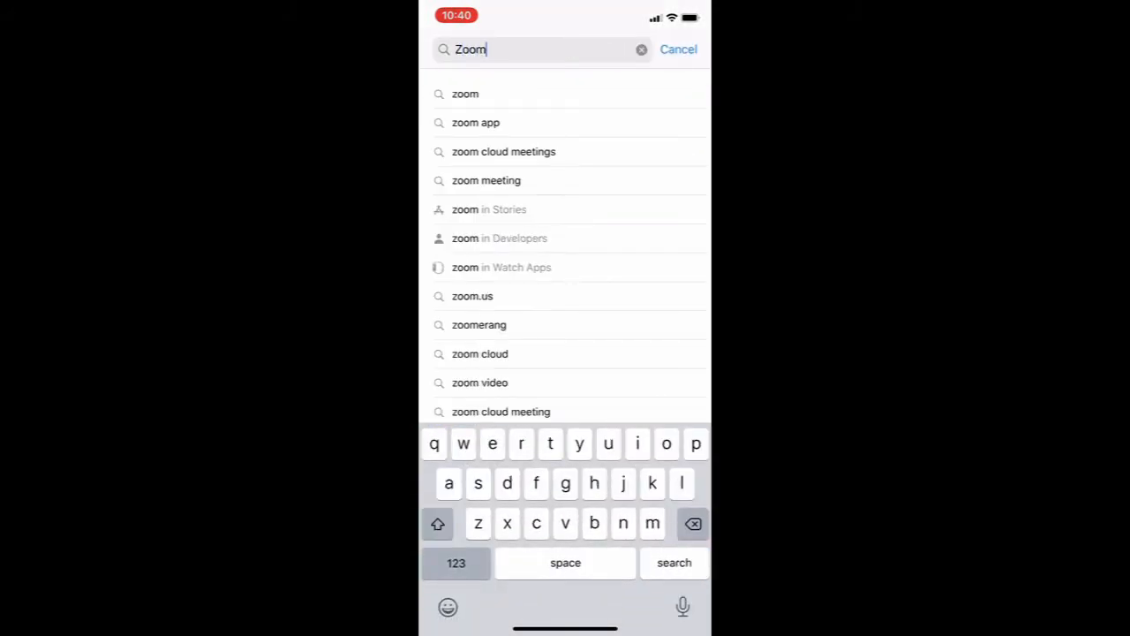
pyautogui.click(674, 562)
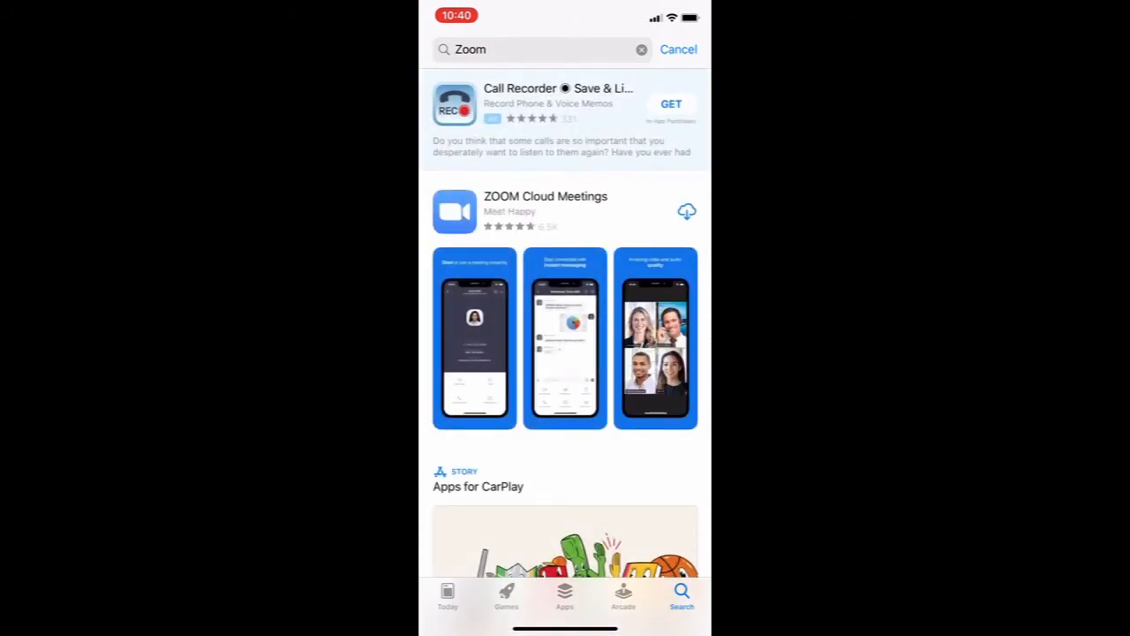
# Download ZOOM Cloud Meetings from its app details page.
pyautogui.click(545, 196)
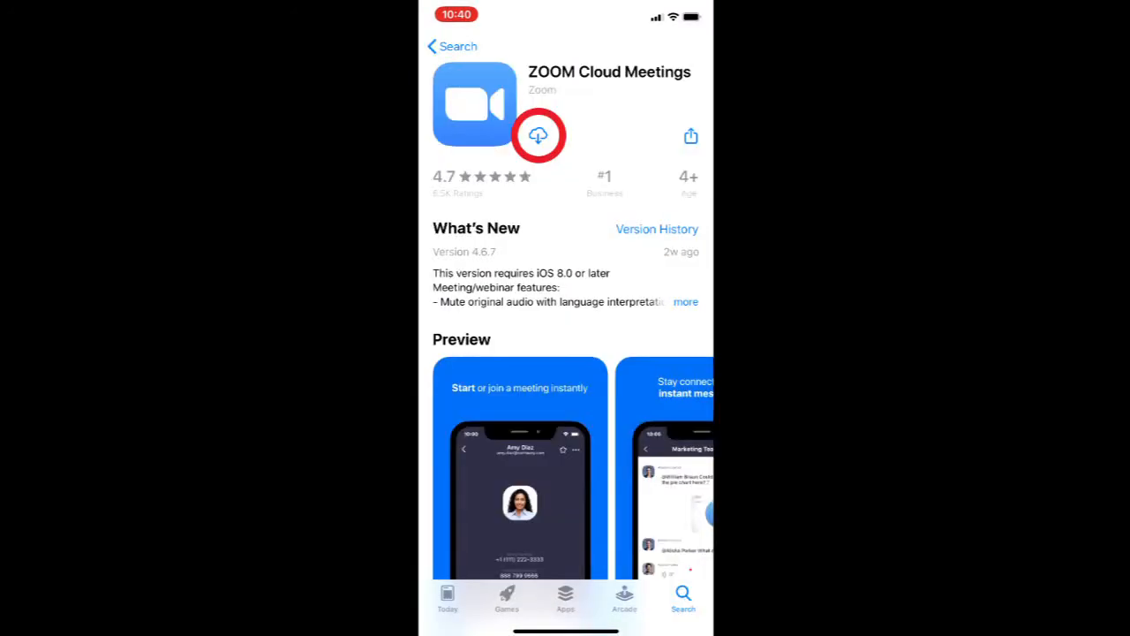
pyautogui.click(452, 46)
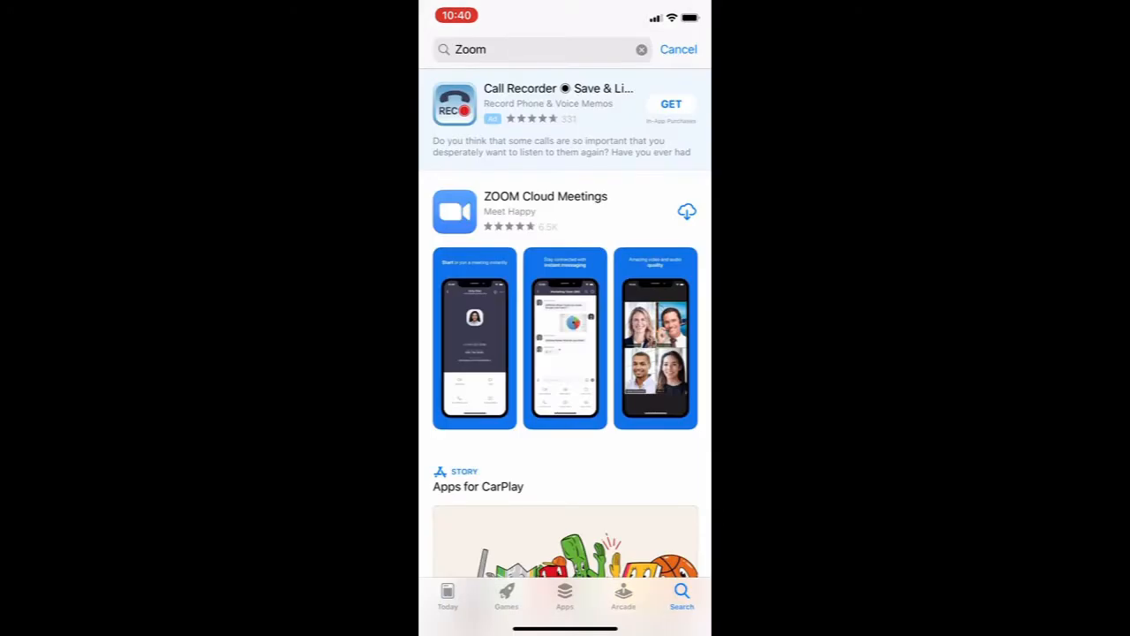
pyautogui.click(545, 196)
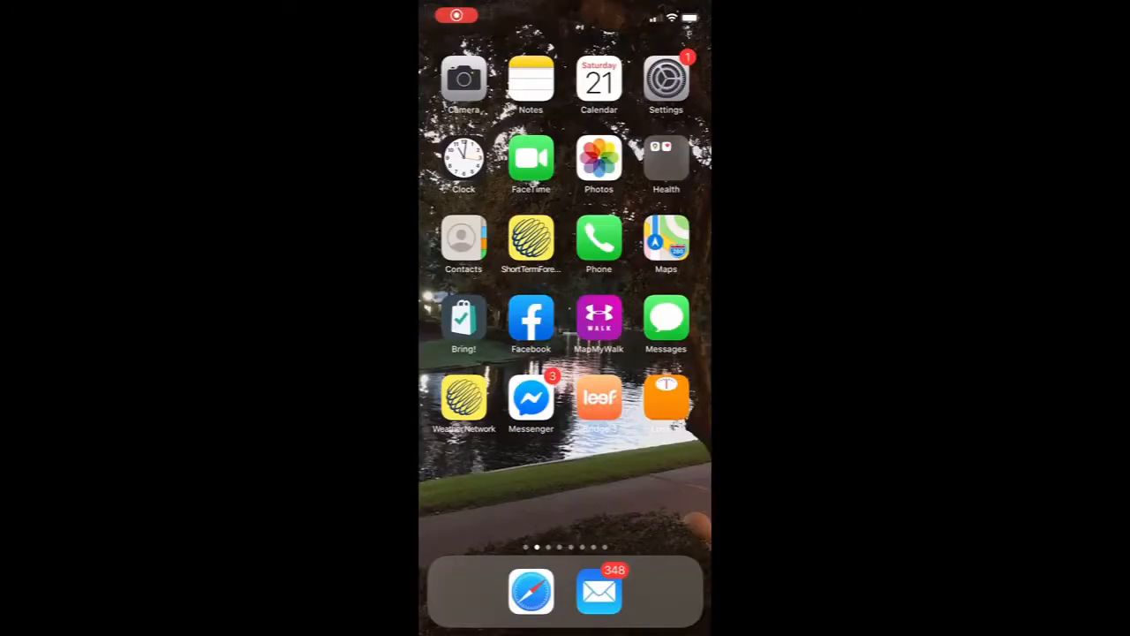
# Open the 'Please join Zoom meeting in progress' email and follow its join link.
pyautogui.click(600, 592)
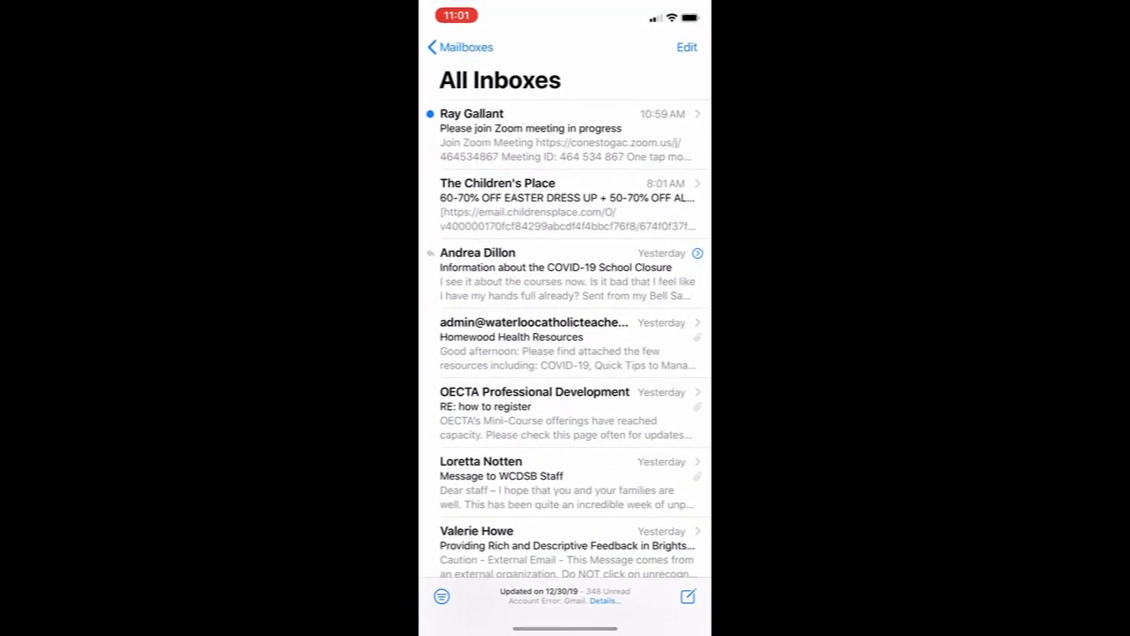
pyautogui.click(566, 135)
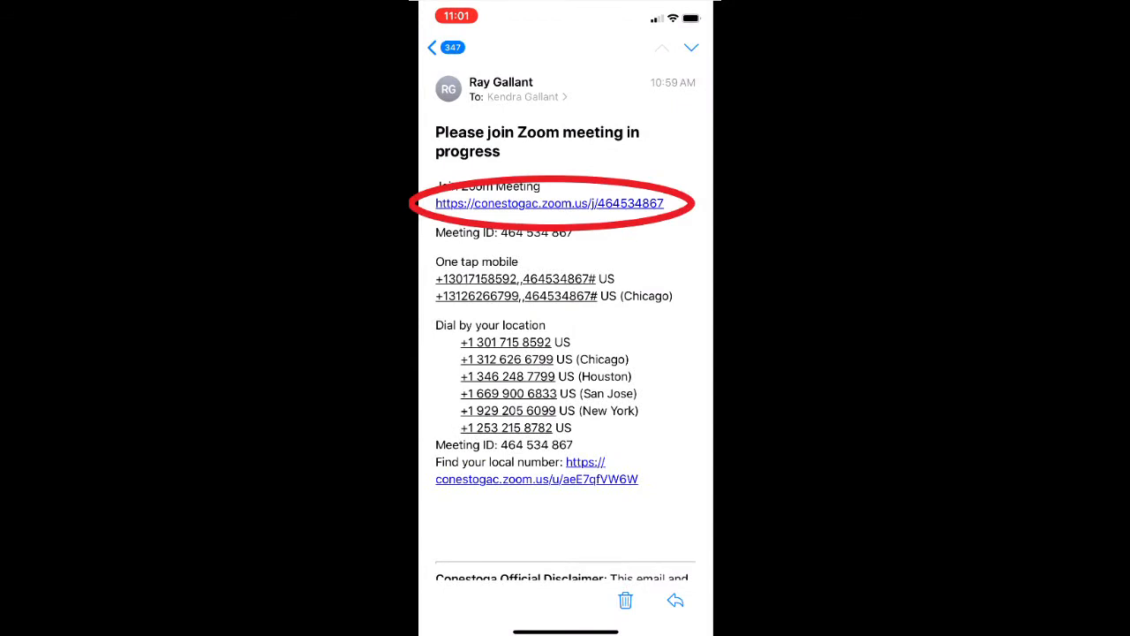
pyautogui.click(548, 203)
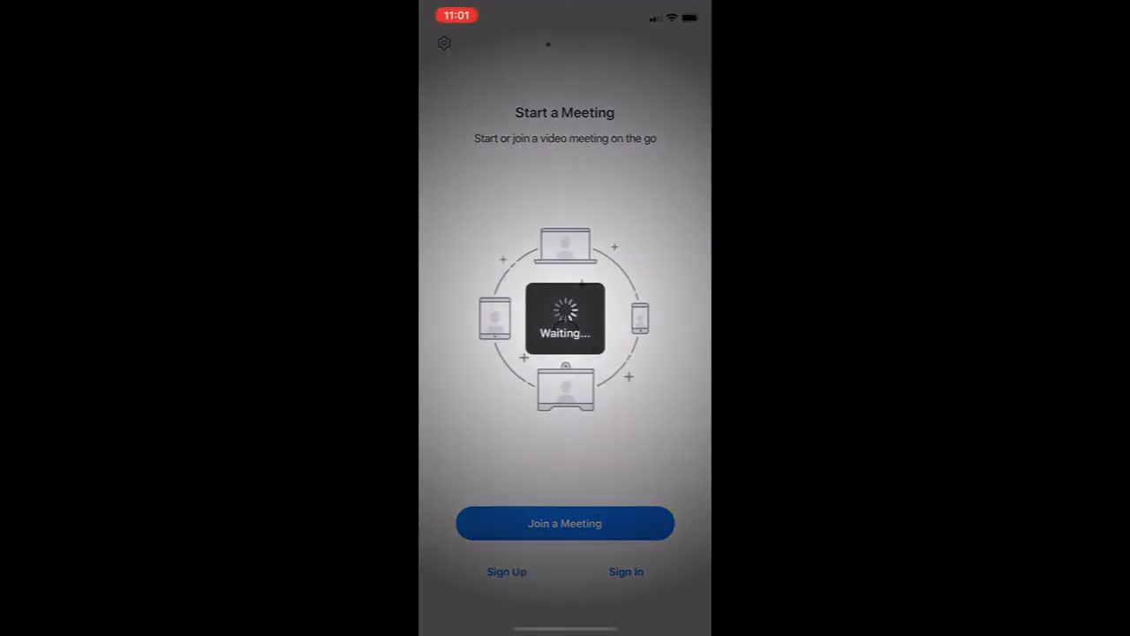
# Join with the suggested name and video on, allowing camera, microphone and notifications.
pyautogui.click(565, 522)
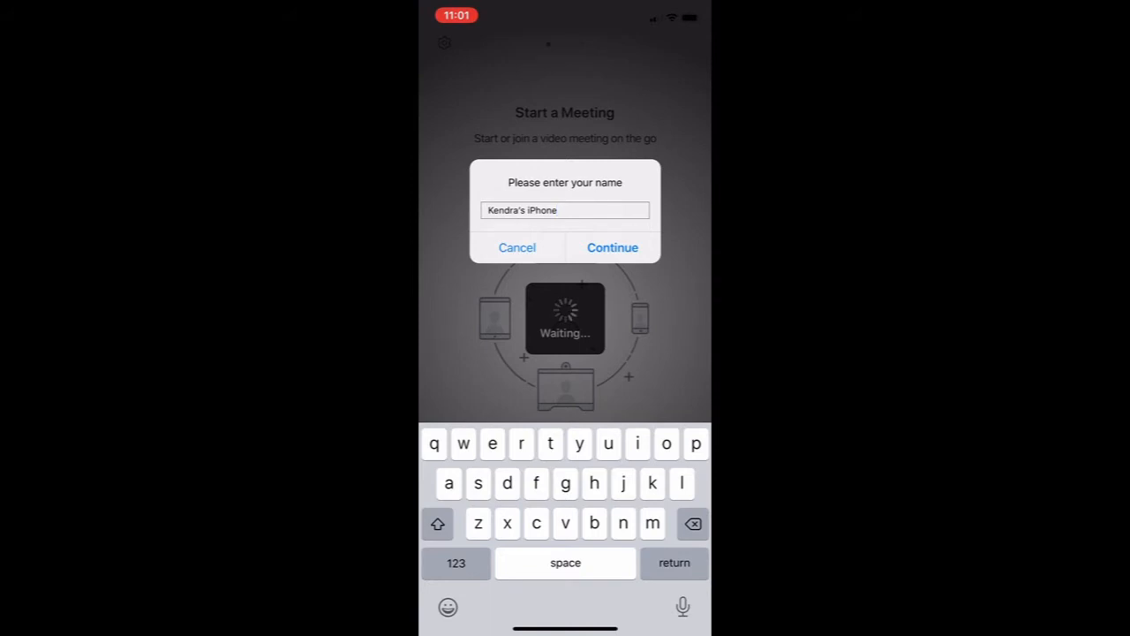
pyautogui.click(612, 247)
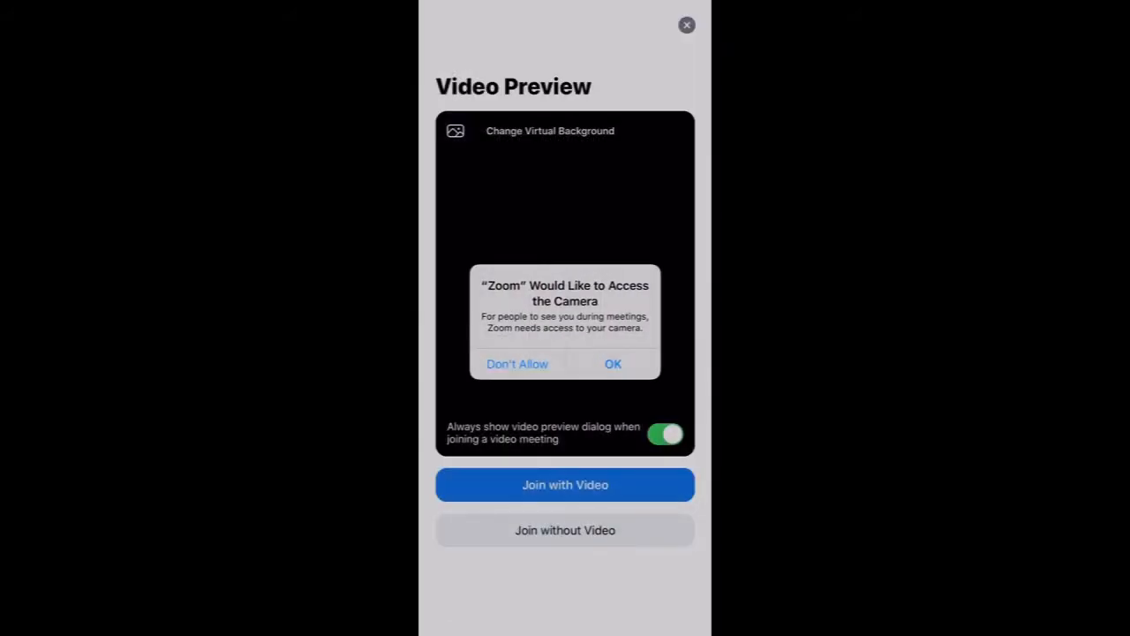
pyautogui.click(613, 364)
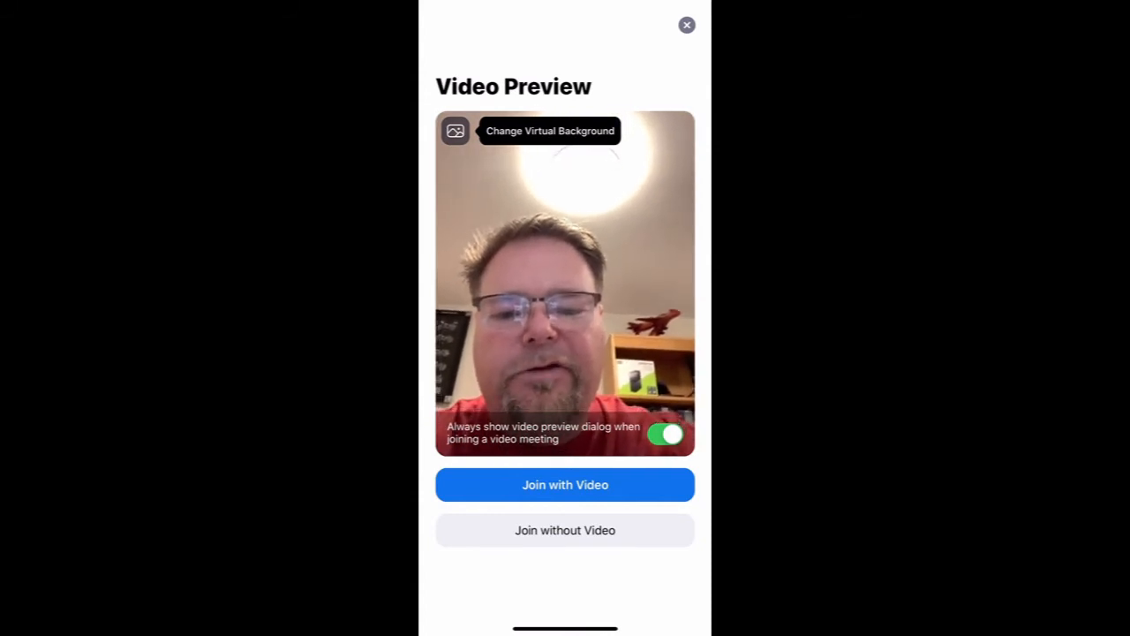
pyautogui.click(564, 484)
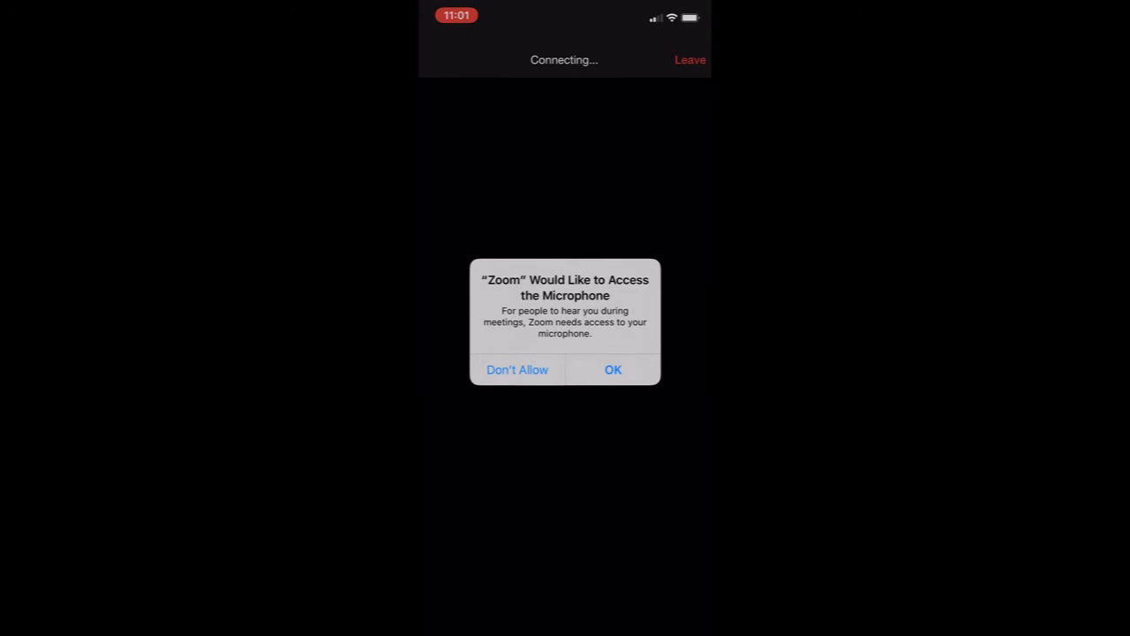
pyautogui.click(613, 369)
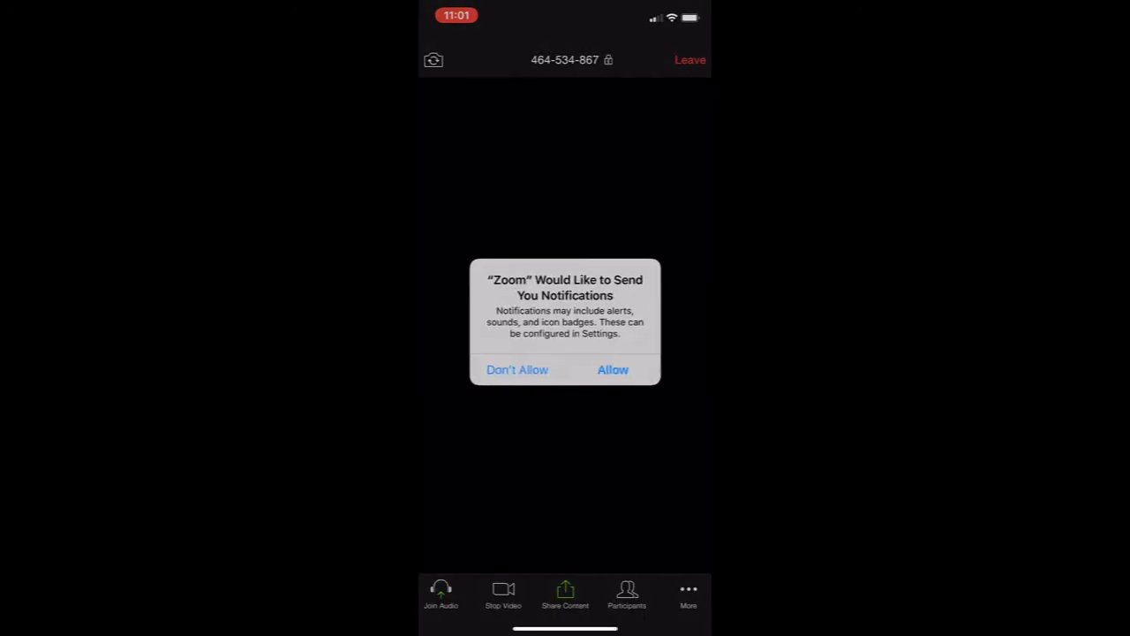
pyautogui.click(613, 369)
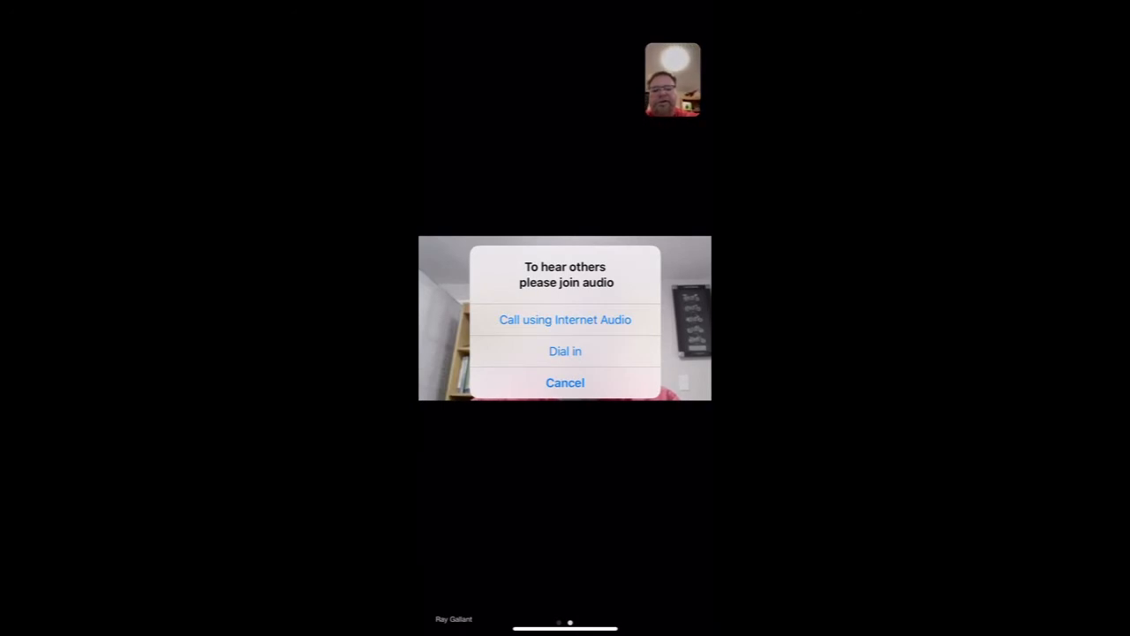
pyautogui.click(565, 318)
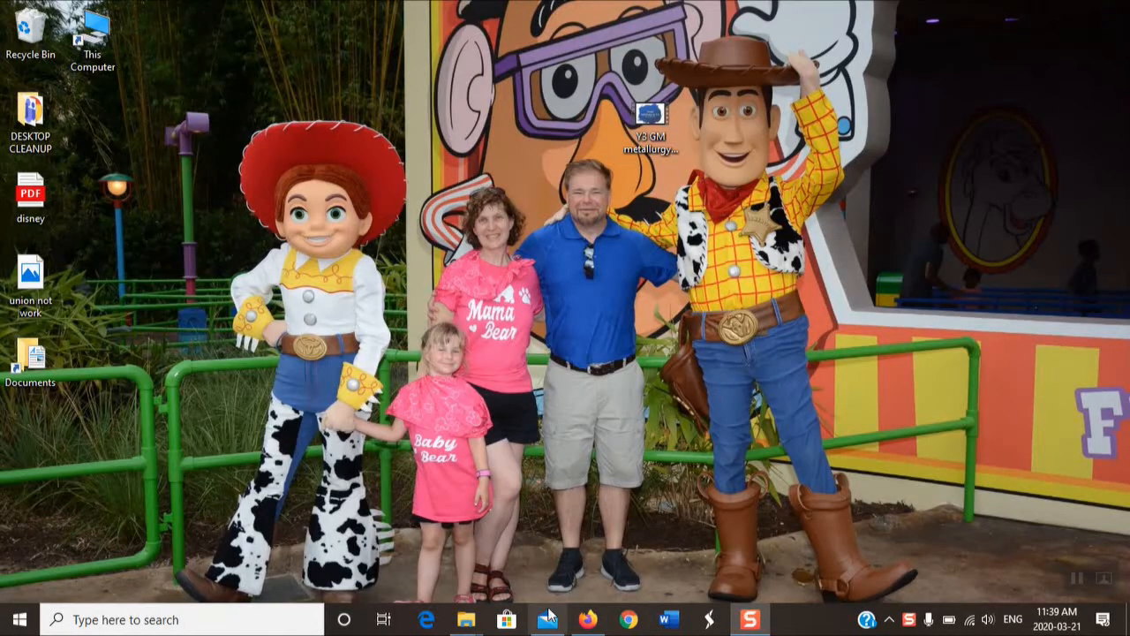
# Open the Zoom invitation email in Outlook and follow its meeting link.
pyautogui.click(548, 619)
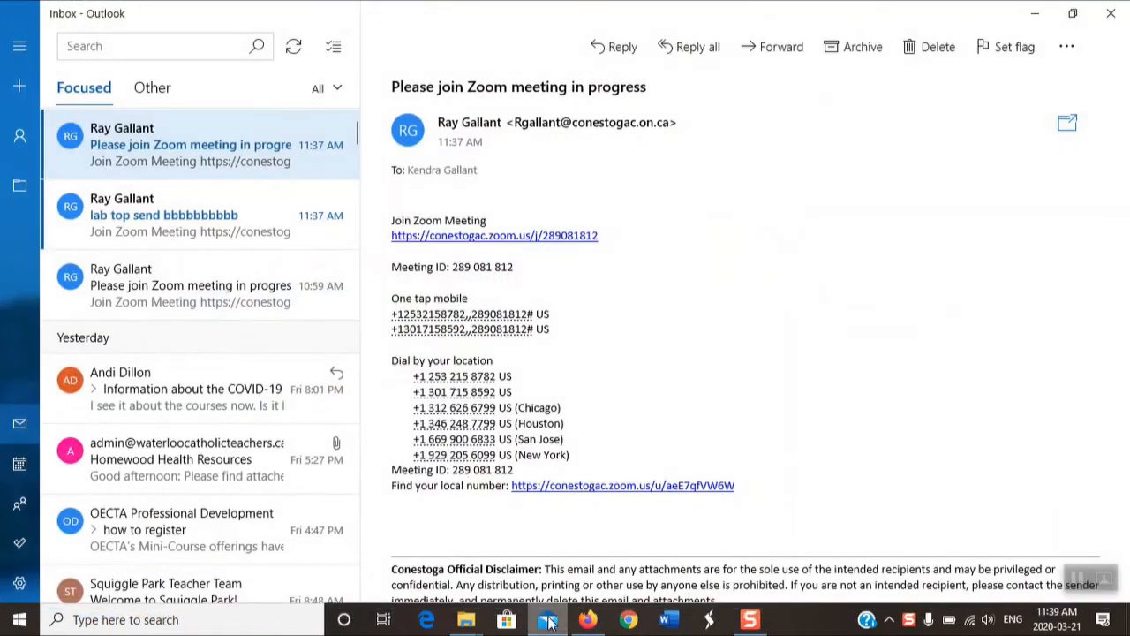
pyautogui.moveTo(212, 137)
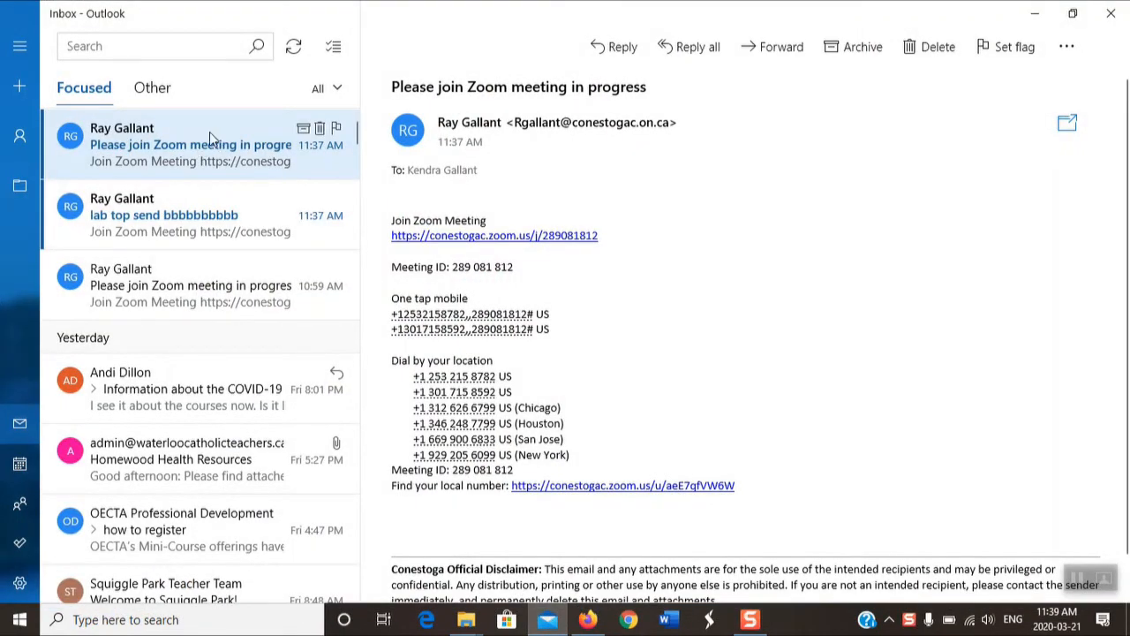
pyautogui.moveTo(190, 161)
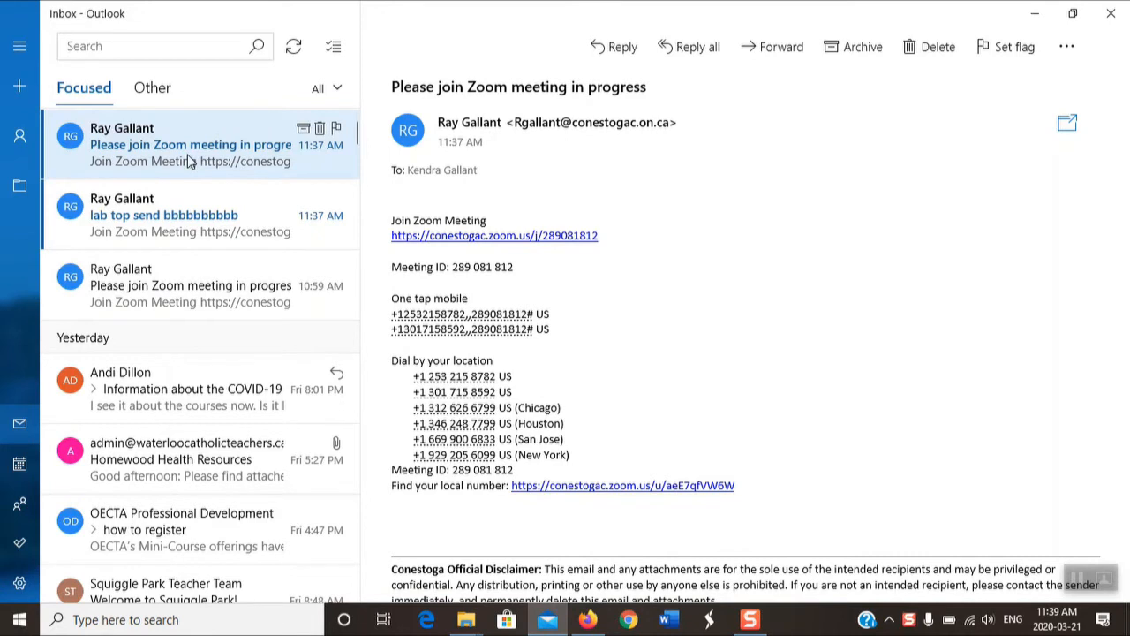
pyautogui.moveTo(484, 239)
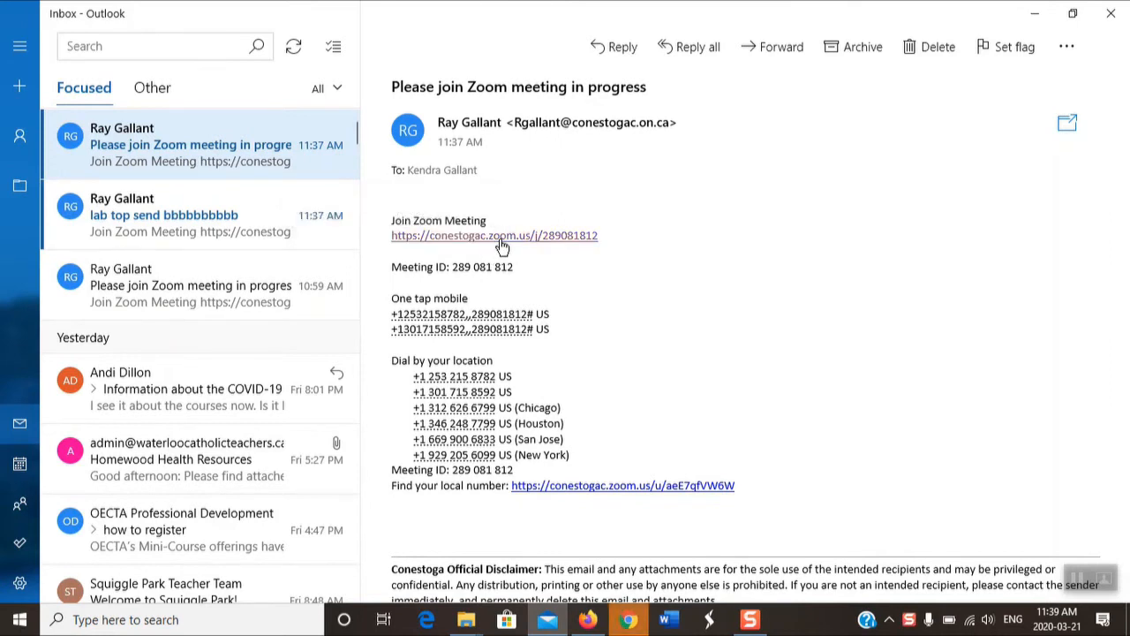
pyautogui.click(493, 235)
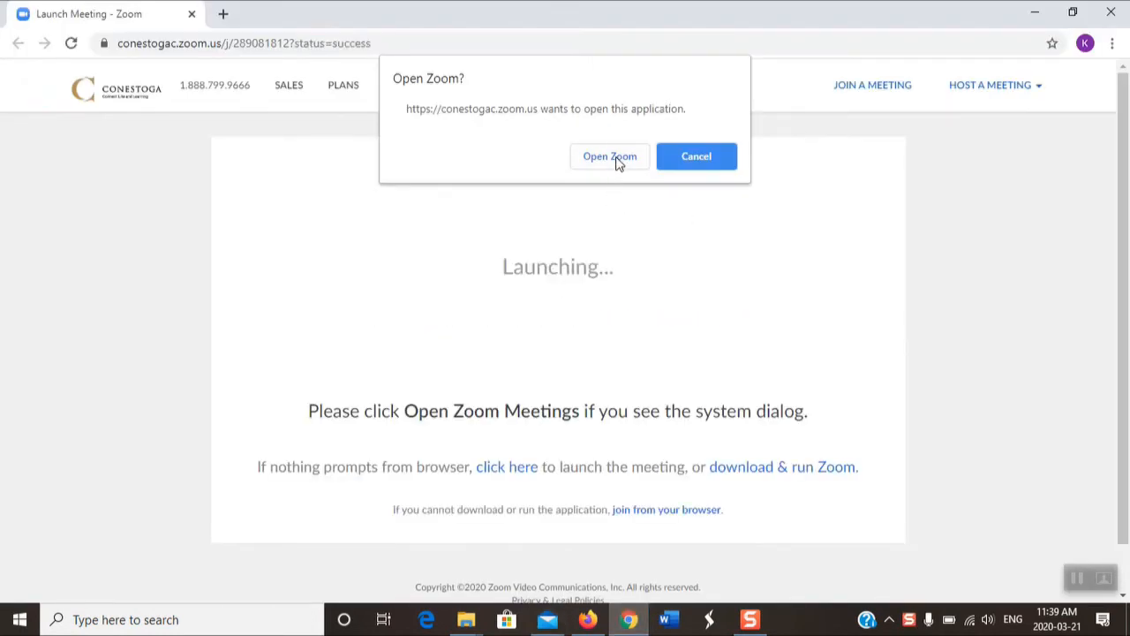
# Launch Zoom, join from Video Preview with computer audio, and maximize the window.
pyautogui.click(610, 157)
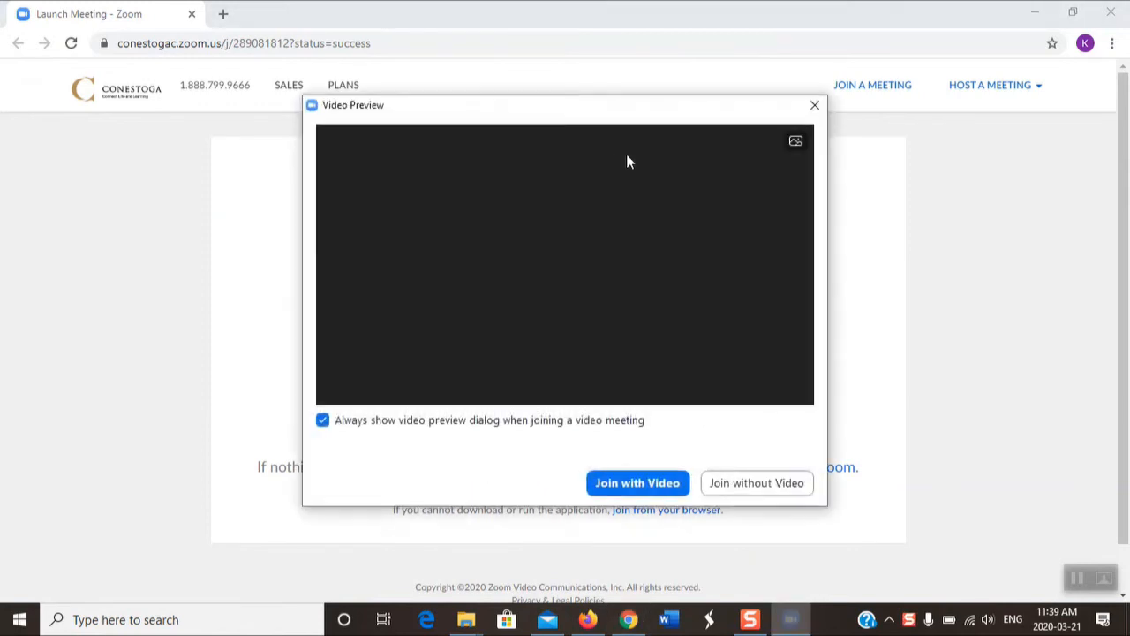
pyautogui.moveTo(774, 446)
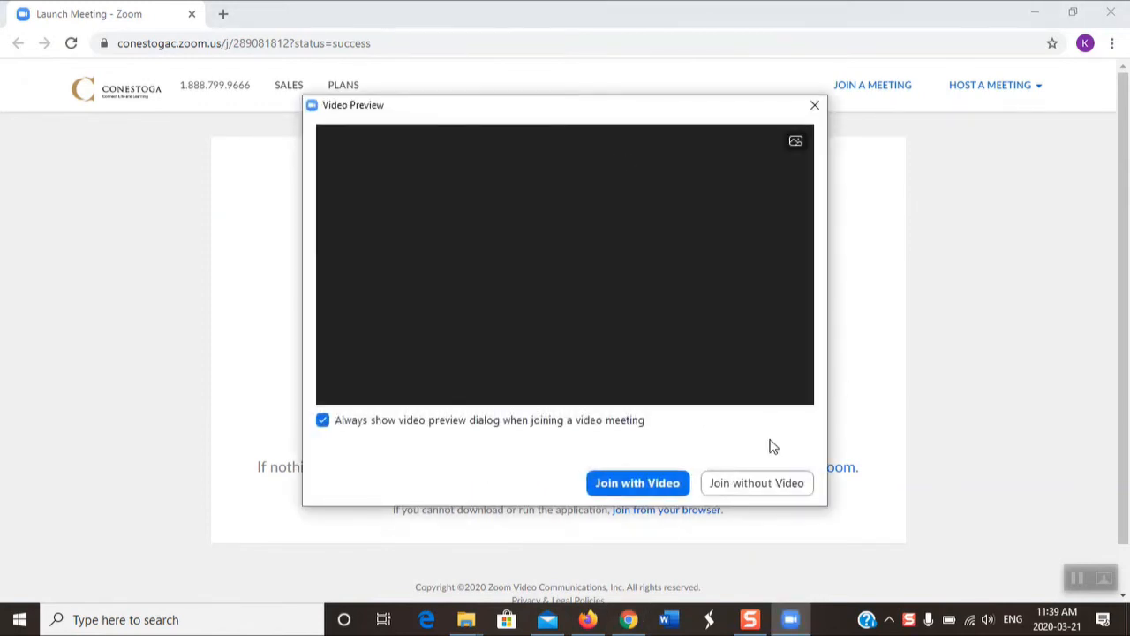
pyautogui.click(637, 483)
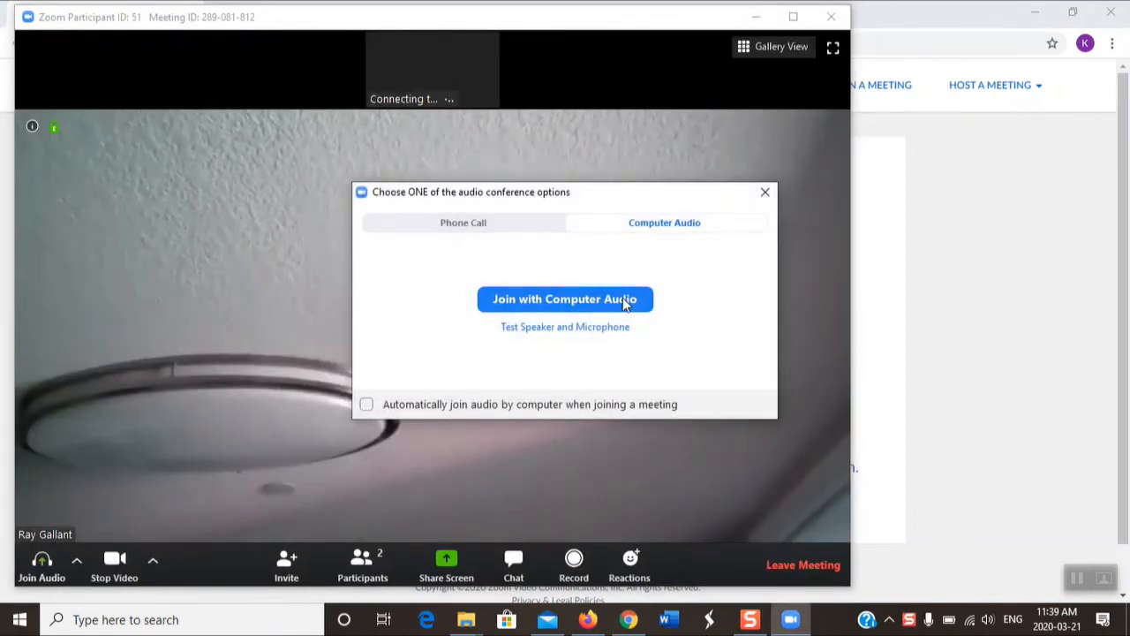
pyautogui.click(564, 298)
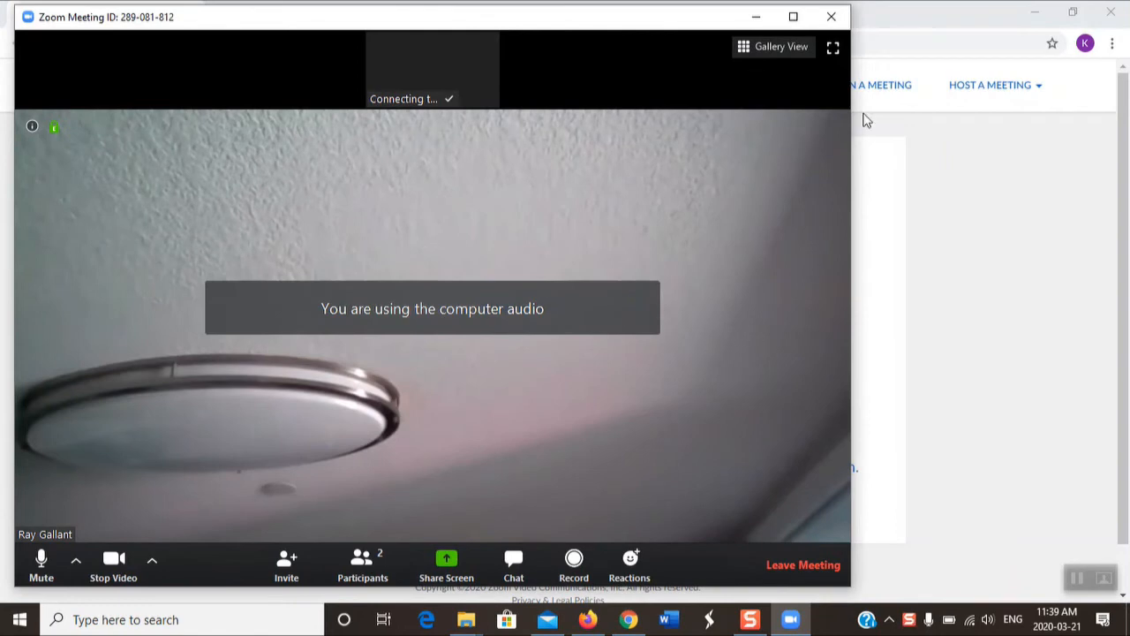
pyautogui.click(792, 16)
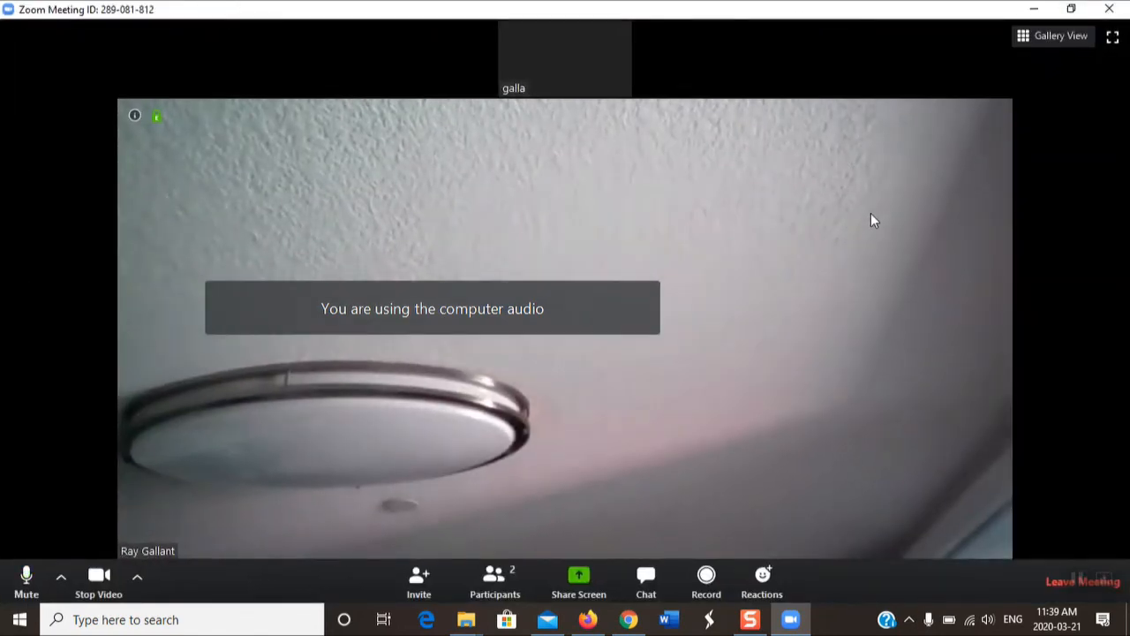
# Mute the laptop's microphone and operate the meeting toolbar controls.
pyautogui.click(26, 581)
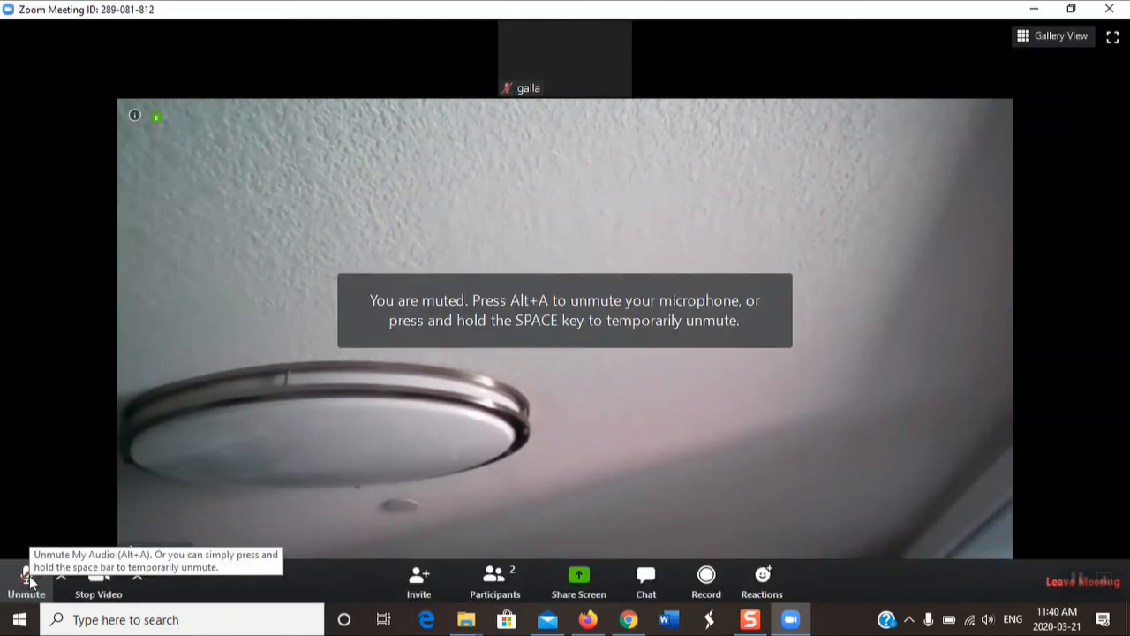
pyautogui.moveTo(224, 490)
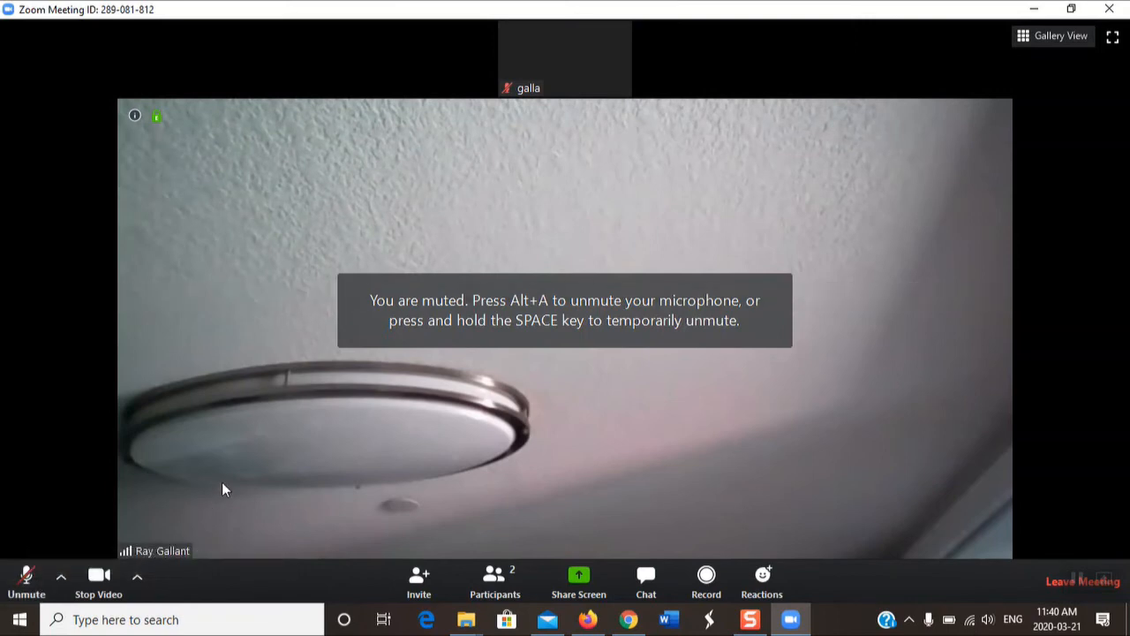
pyautogui.click(495, 580)
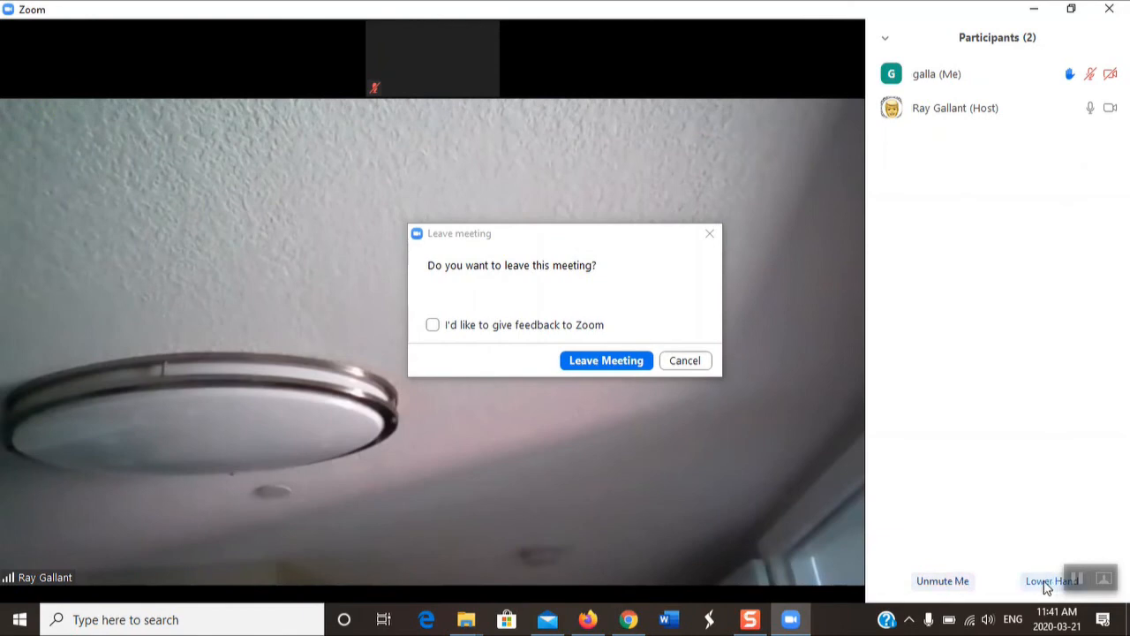
# Lower the hand, close the Participants panel, and confirm Leave Meeting.
pyautogui.click(884, 38)
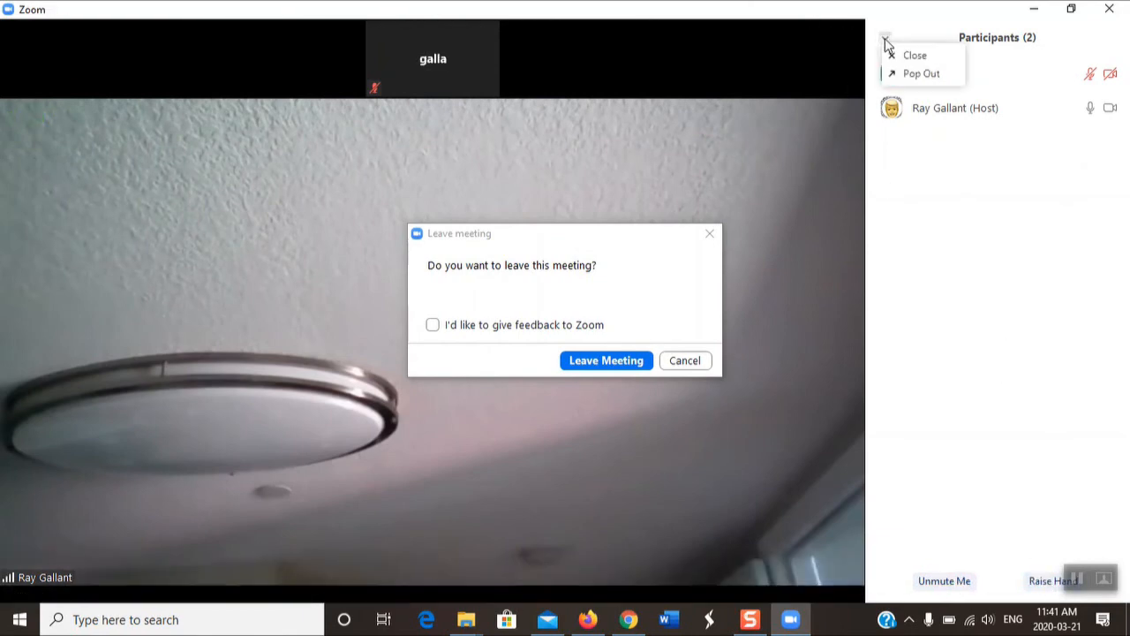
pyautogui.click(915, 55)
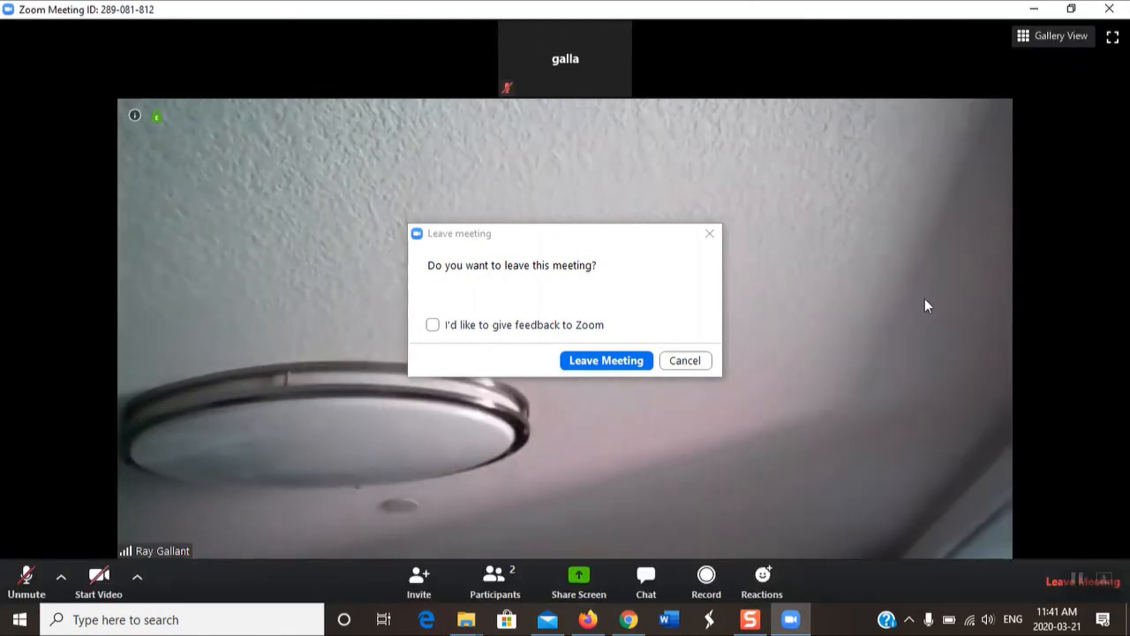
pyautogui.moveTo(709, 234)
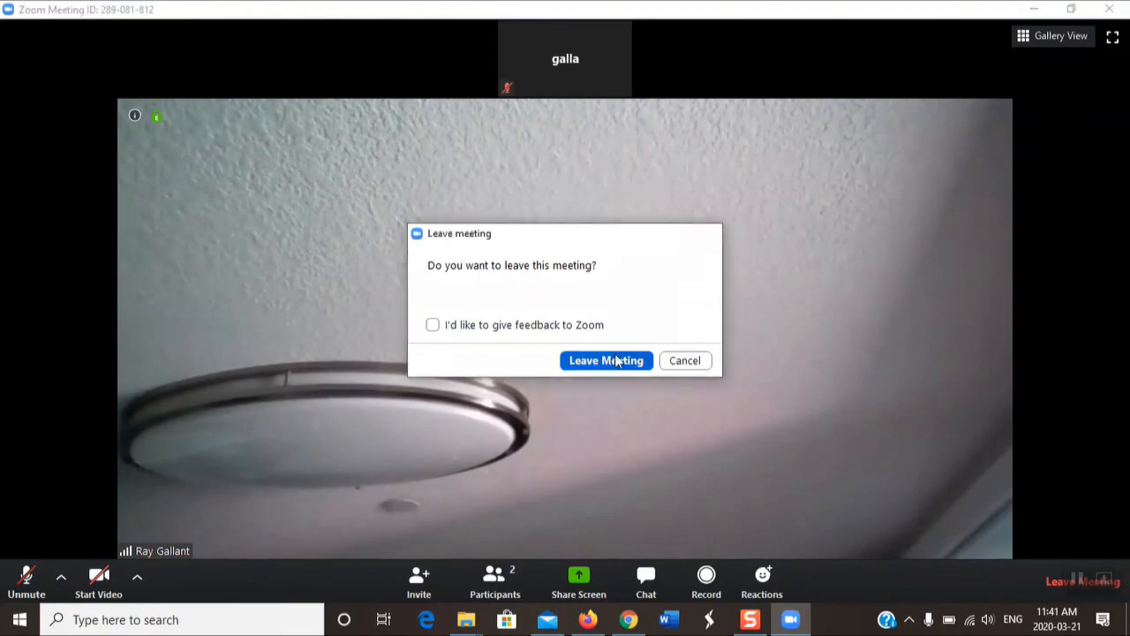
pyautogui.click(606, 361)
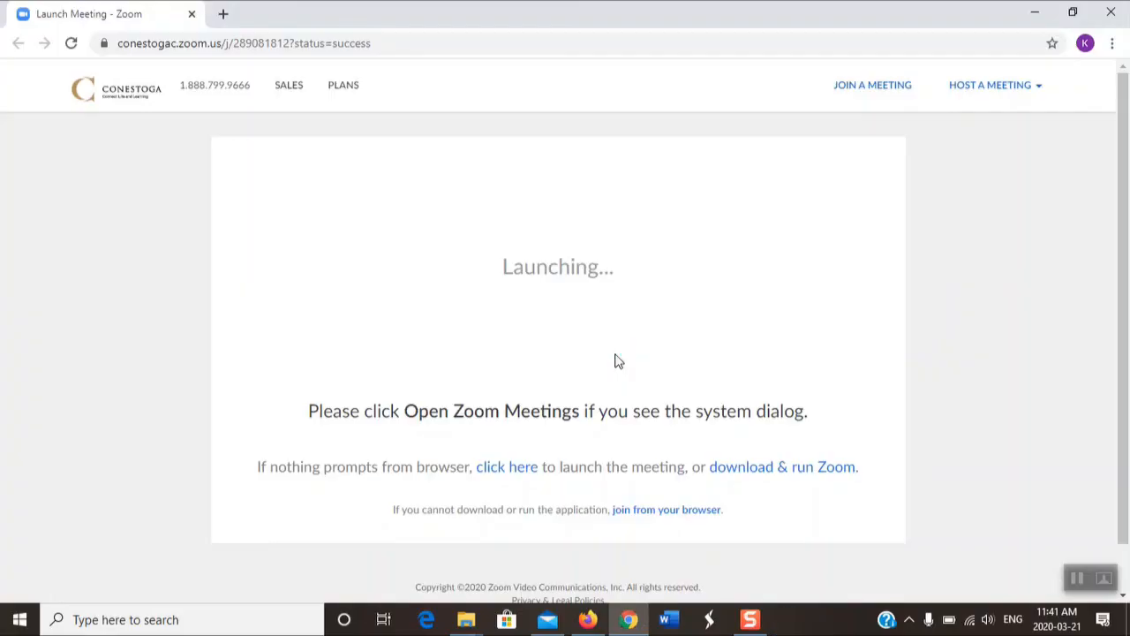